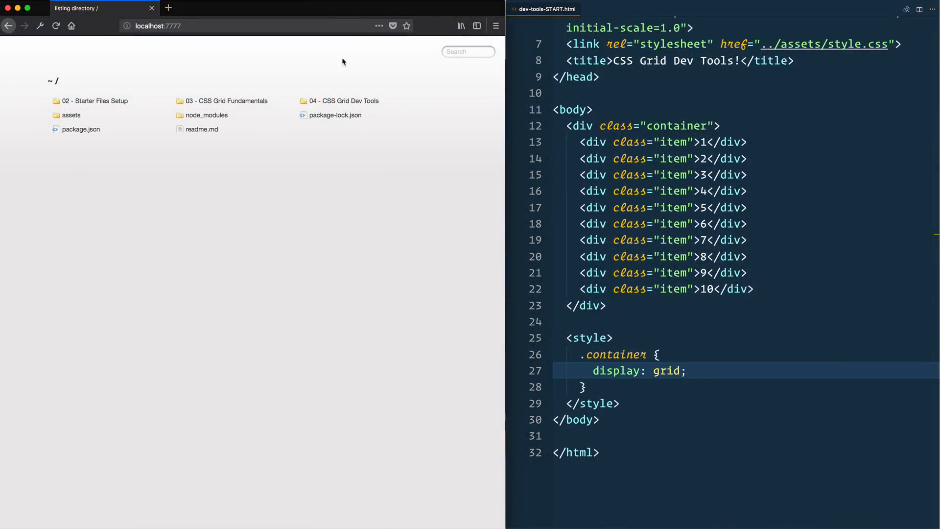
mouse_move(316, 260)
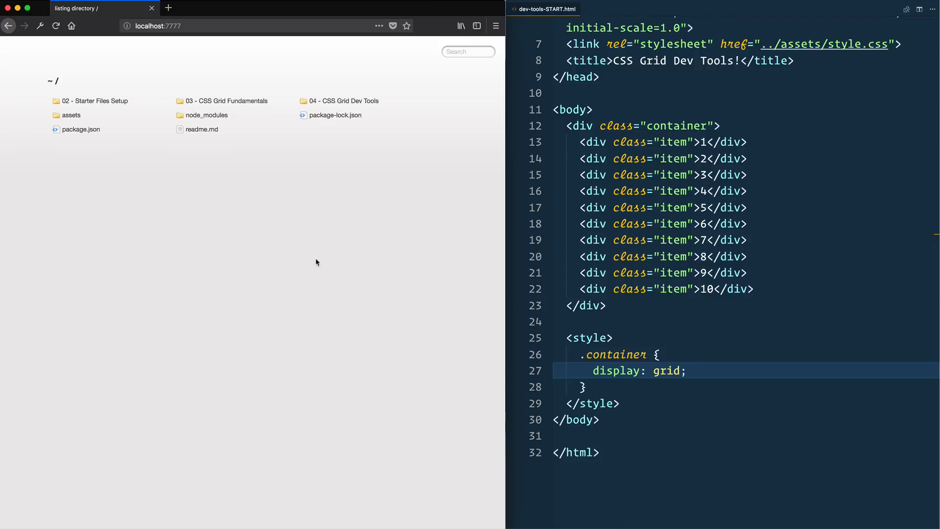
mouse_move(307, 262)
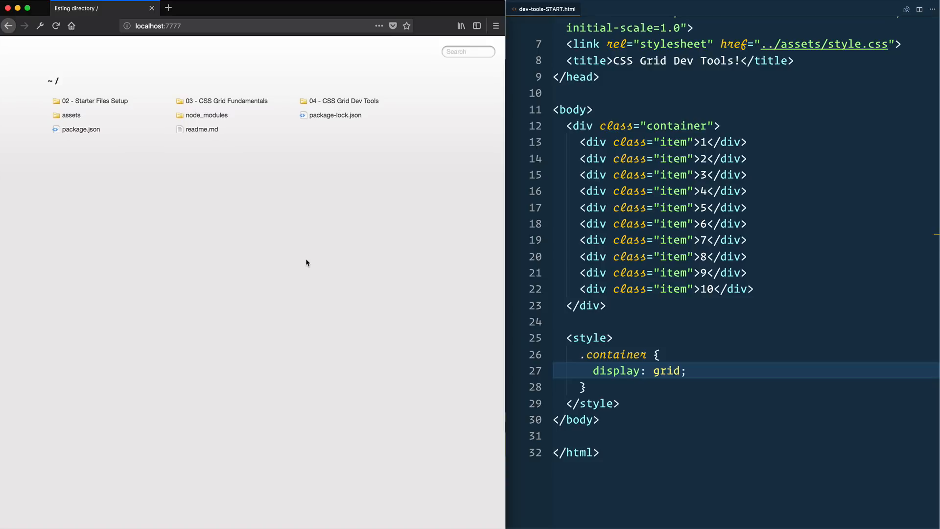
mouse_move(294, 260)
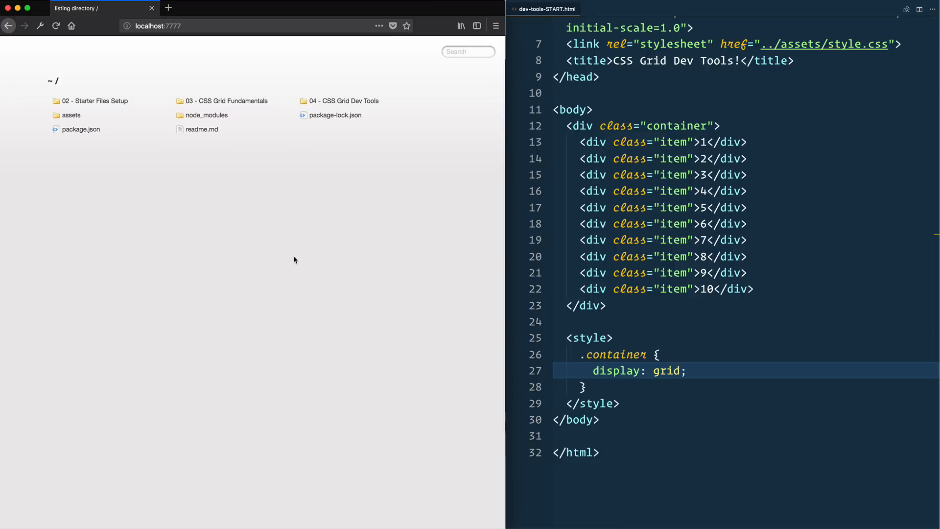
mouse_move(280, 275)
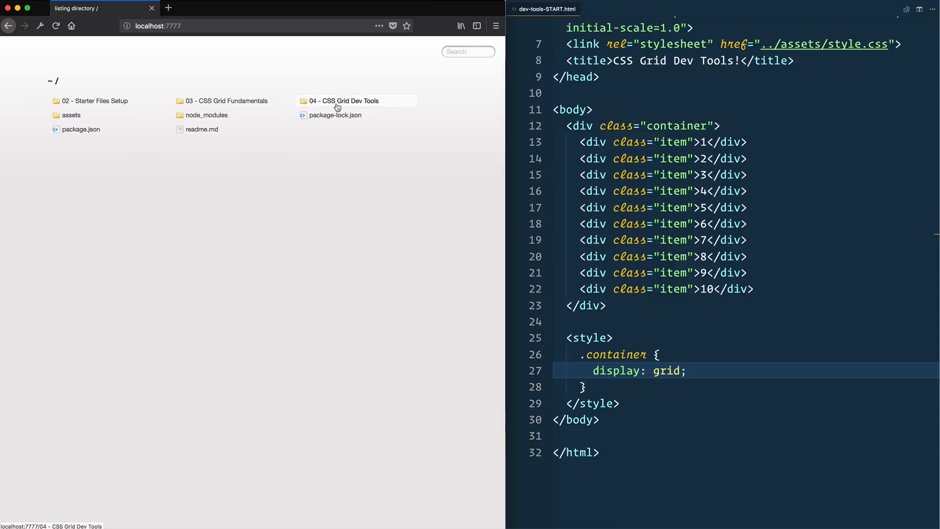
Open dev-tools-START.html from the '04 - CSS Grid Dev Tools' folder.
click(343, 100)
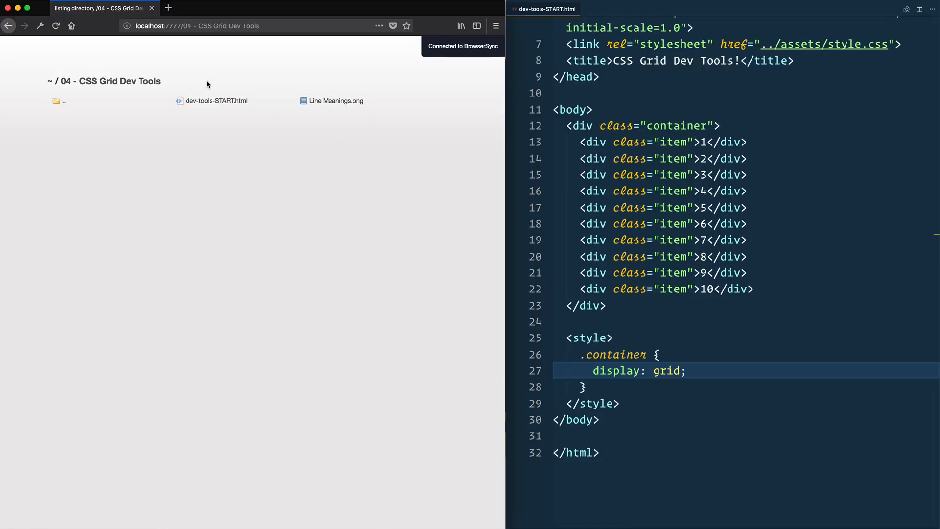
click(216, 100)
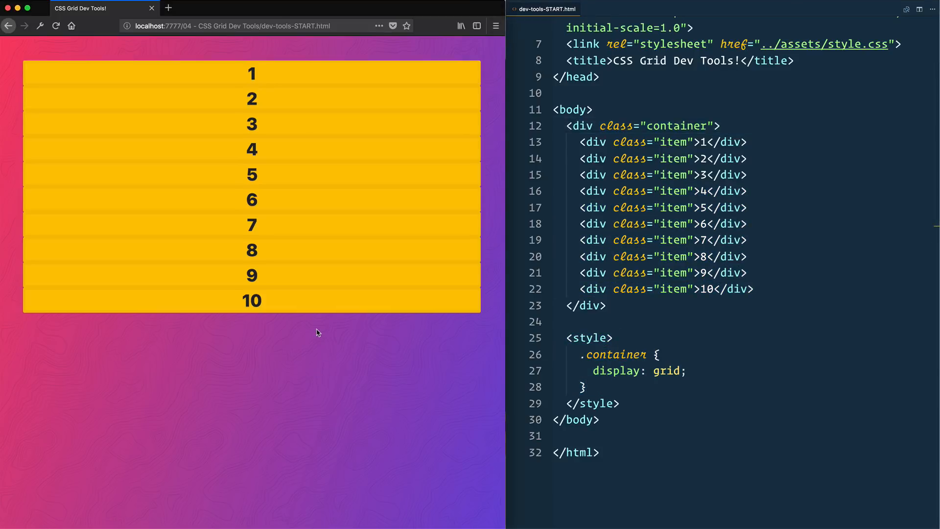
Inspect Element on the page to reveal the container markup and its display: grid rule.
right_click(317, 333)
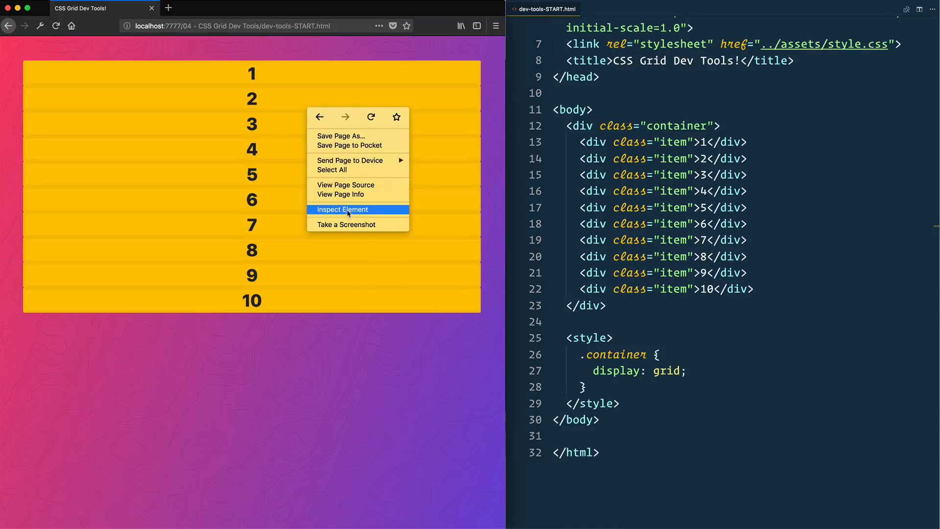
click(342, 210)
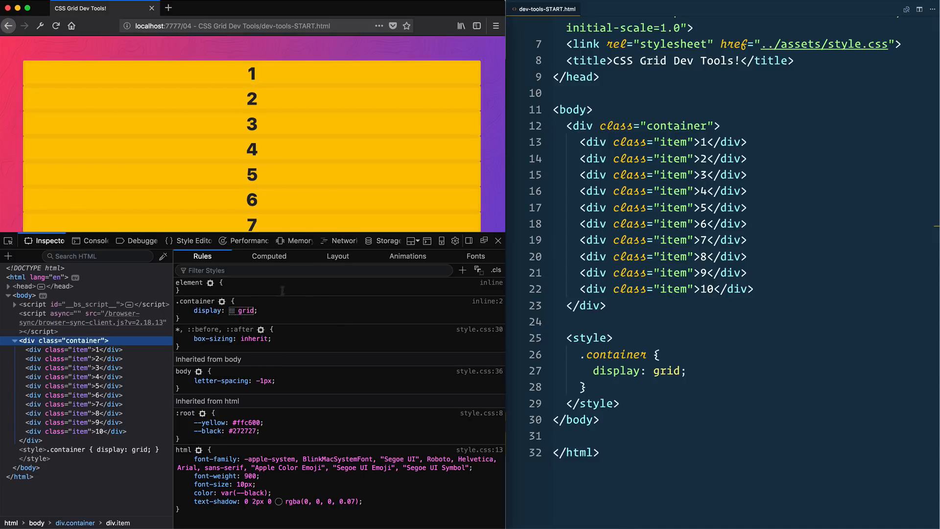
Switch the Inspector sidebar to the Layout panel listing the page's grids.
click(338, 255)
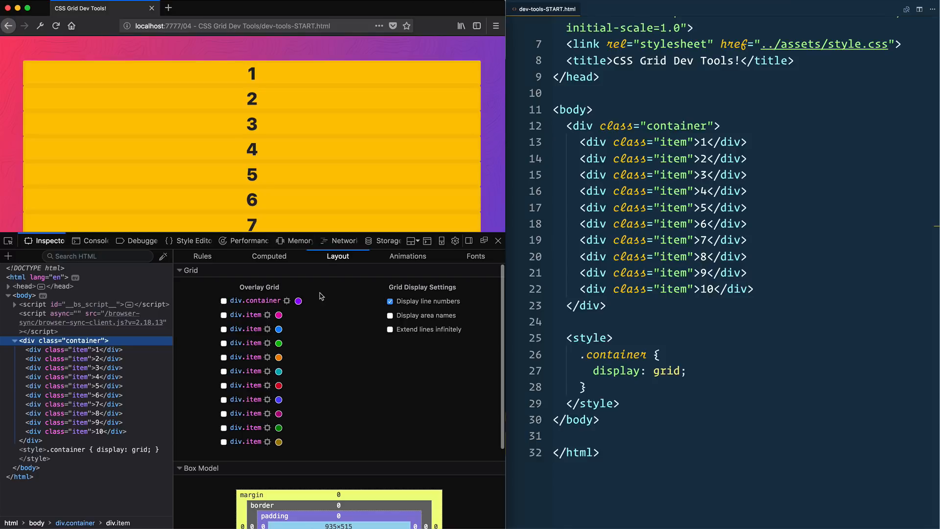
mouse_move(246, 343)
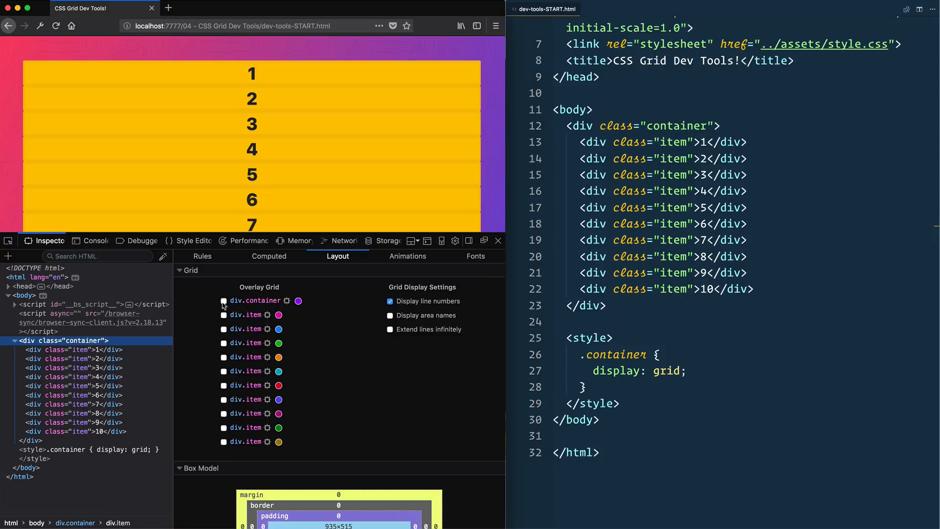
Enable the Overlay Grid checkbox for div.container and scroll to view it on the page.
click(224, 300)
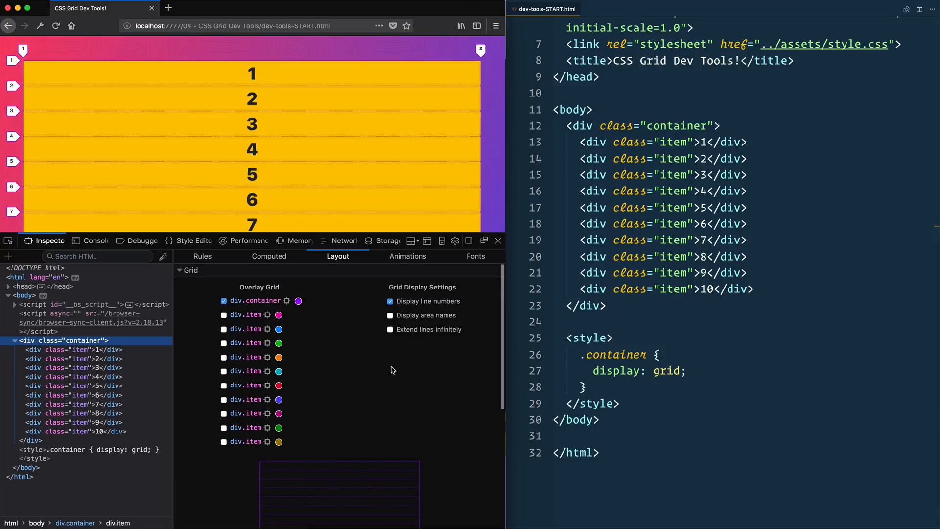
scroll(down, 3)
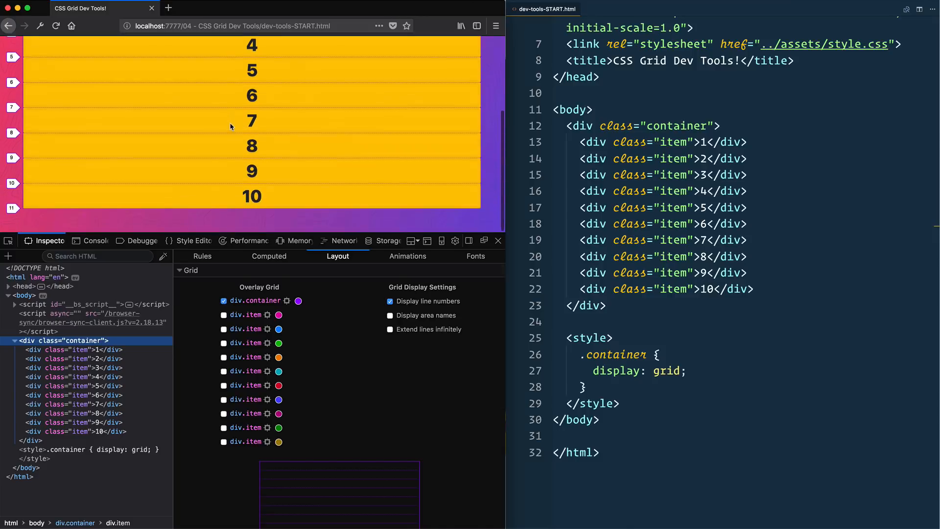
scroll(up, 3)
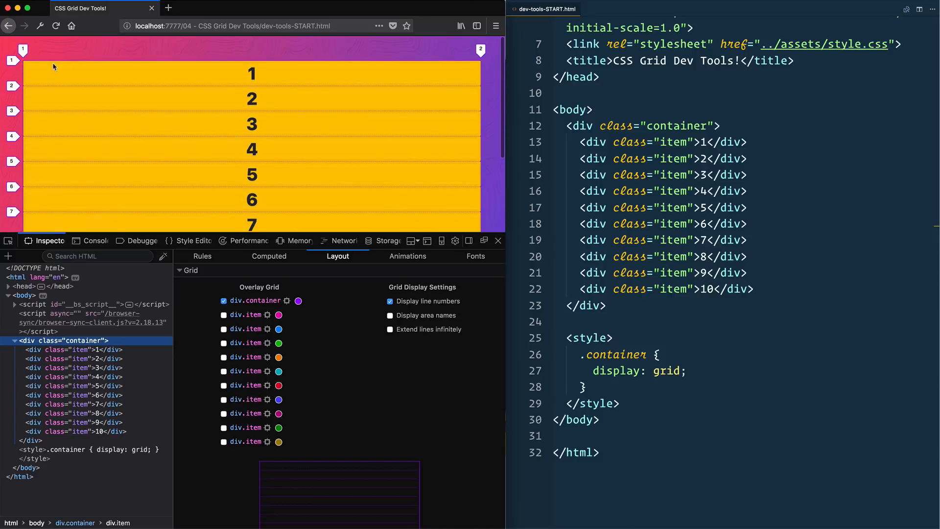
mouse_move(233, 89)
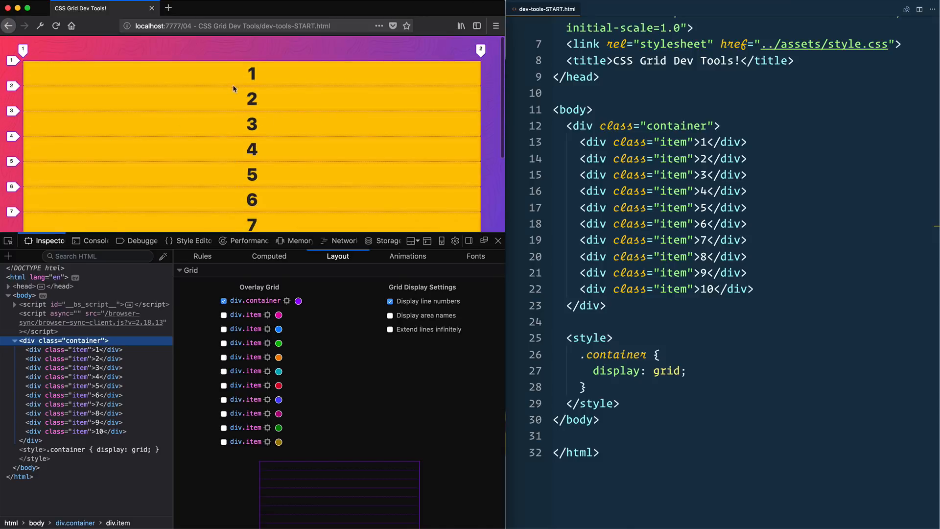
mouse_move(97, 97)
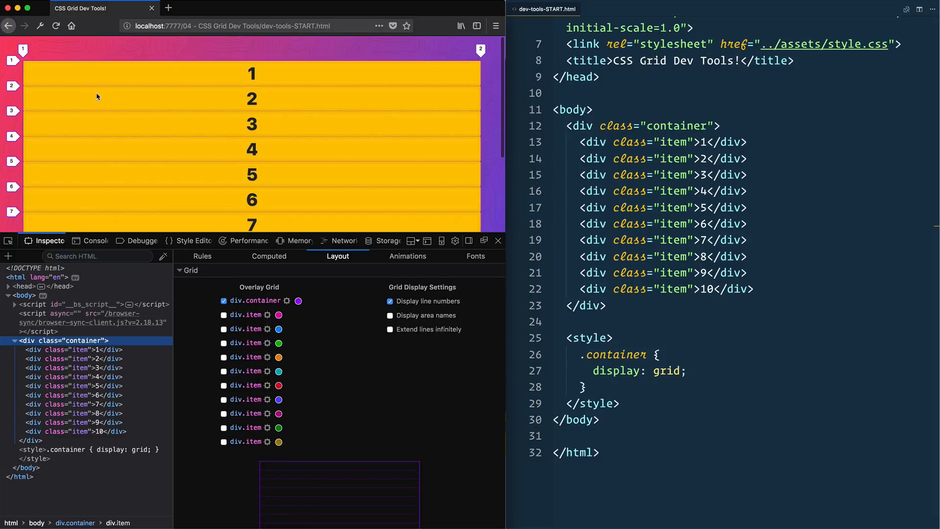
mouse_move(340, 98)
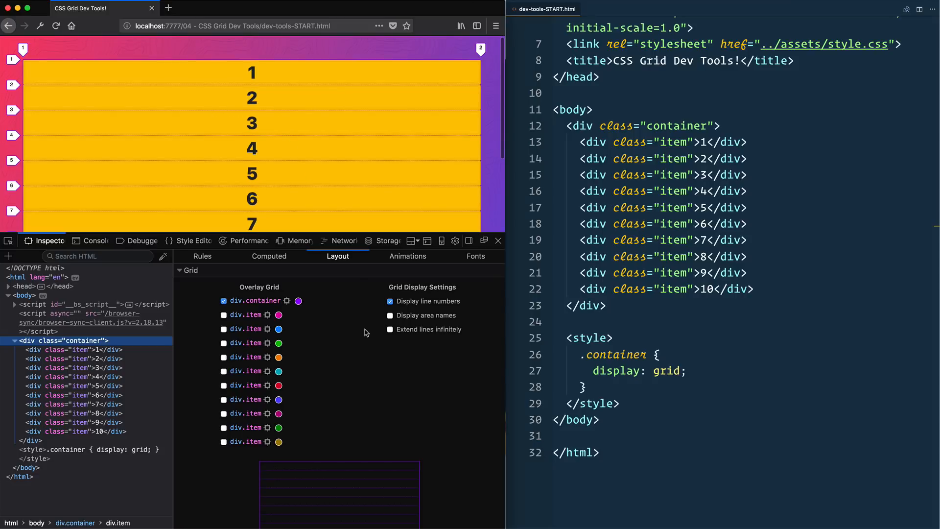
scroll(down, 3)
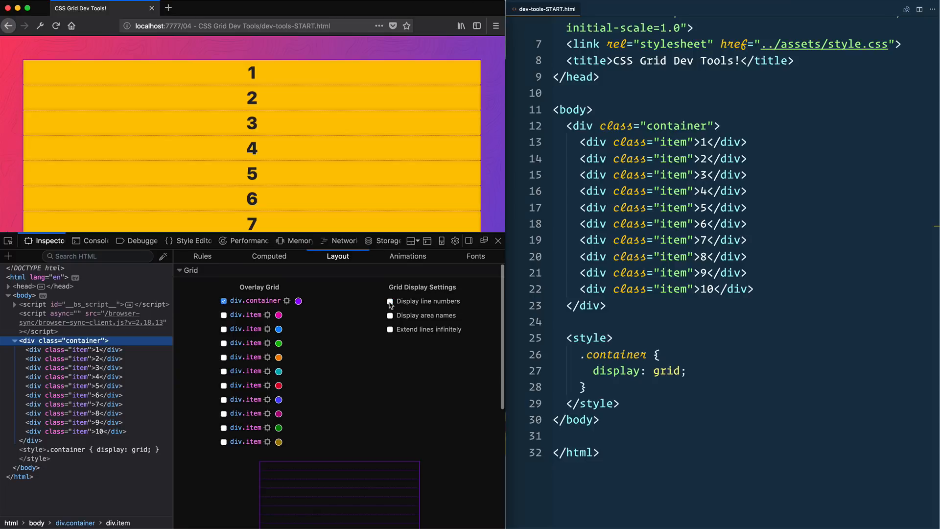
Toggle line numbers off and on, then enable area names and Extend lines infinitely.
click(391, 301)
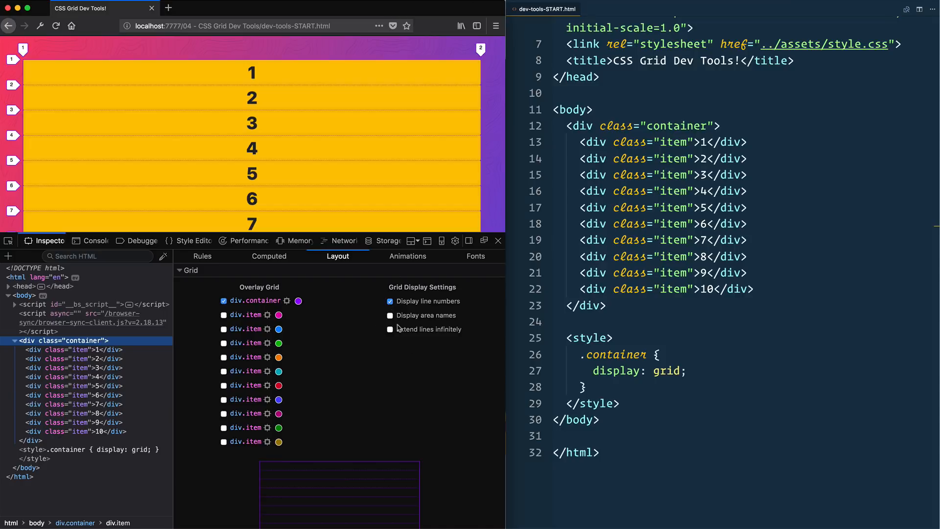
click(389, 314)
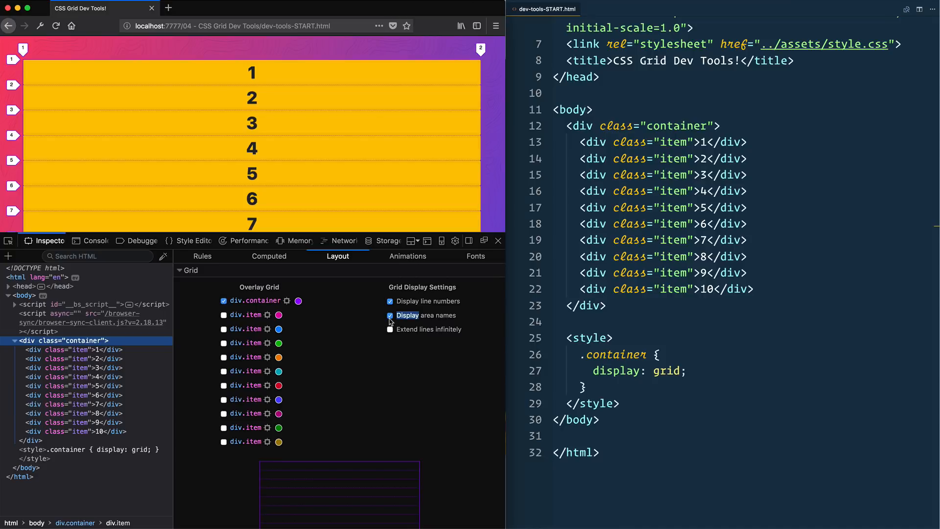
click(391, 314)
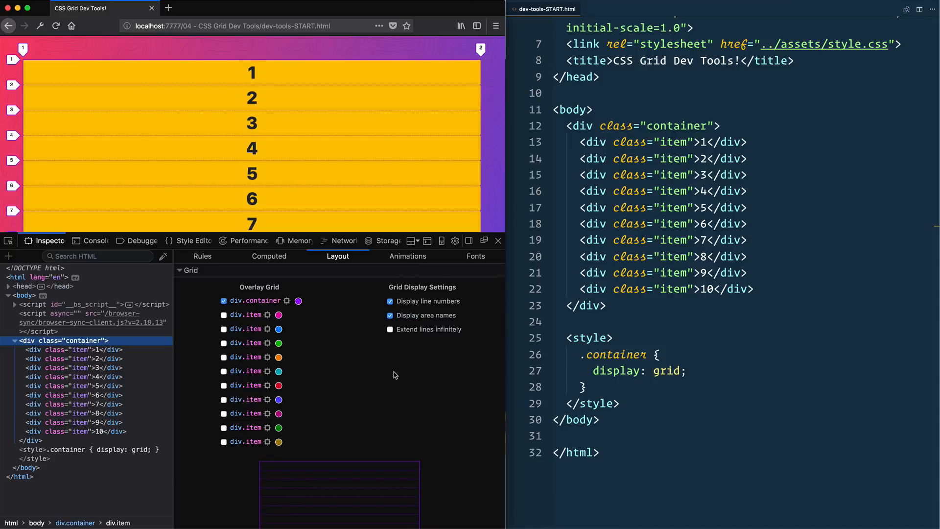
click(390, 329)
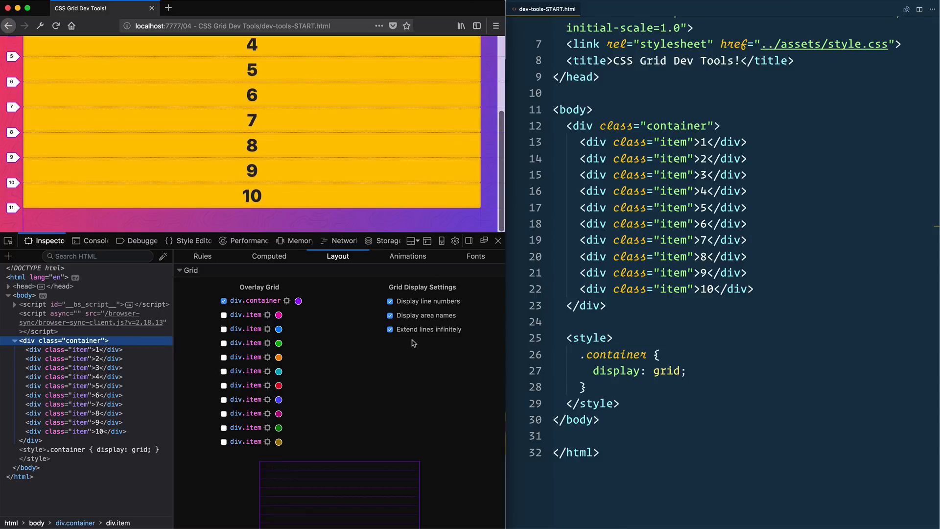
mouse_move(408, 157)
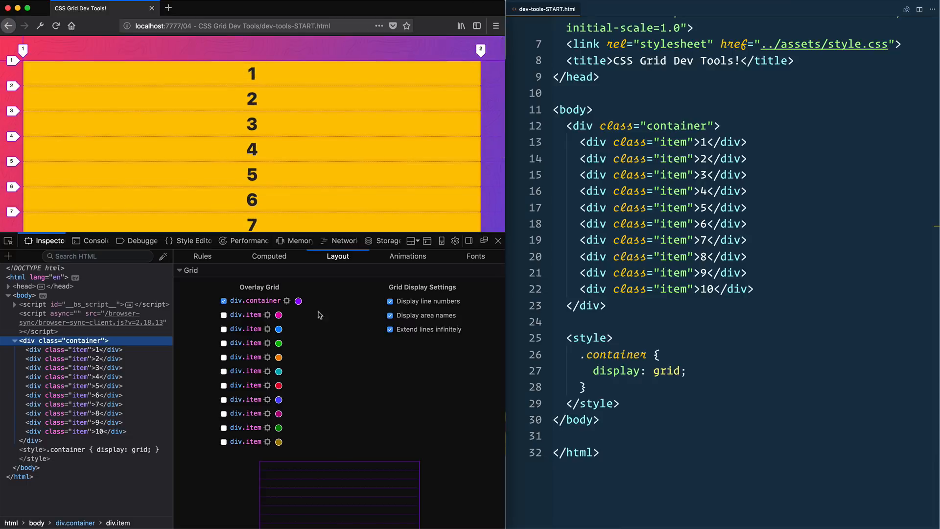
mouse_move(298, 300)
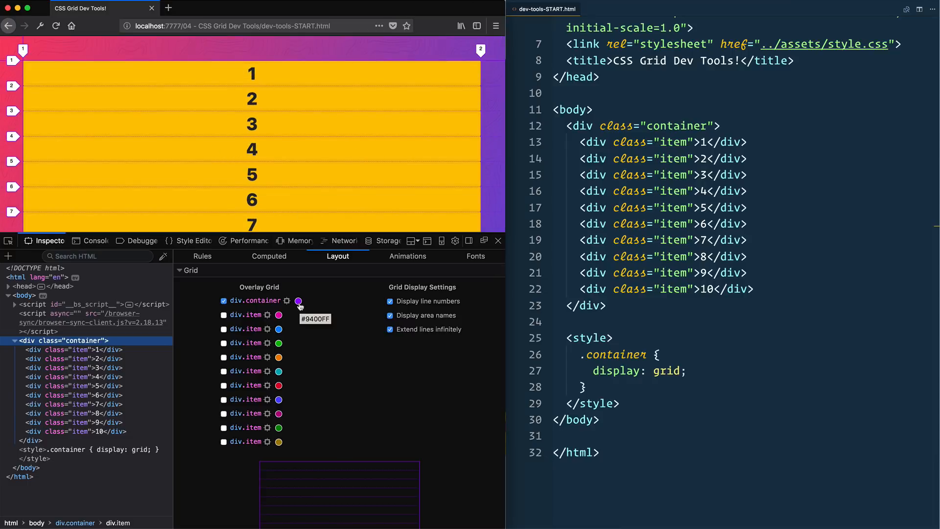
Pick a dark shade for the div.container overlay colour, then begin typing grid-template-columns.
click(298, 300)
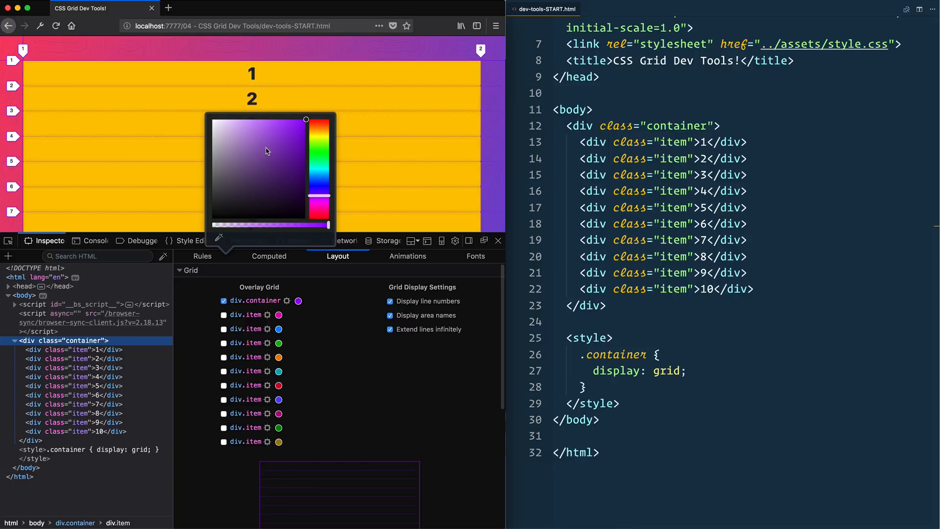
drag(307, 119, 211, 218)
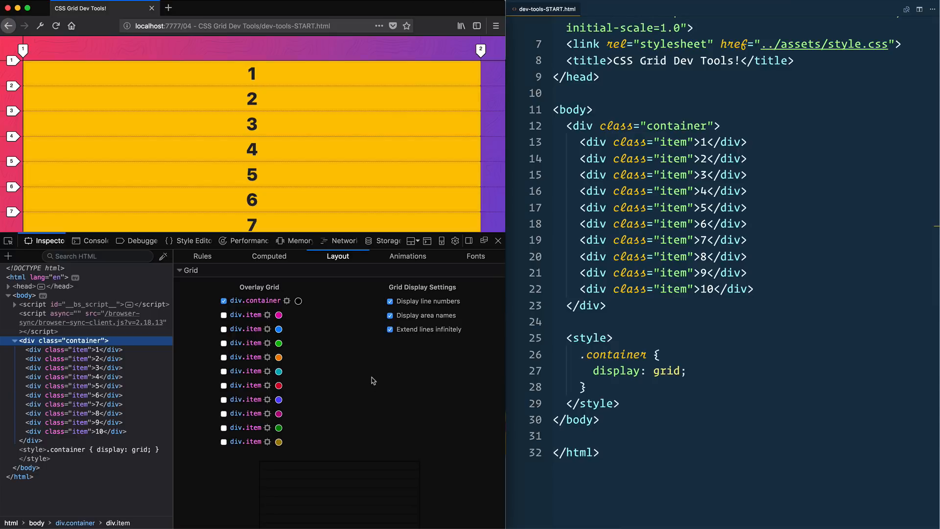
mouse_move(294, 299)
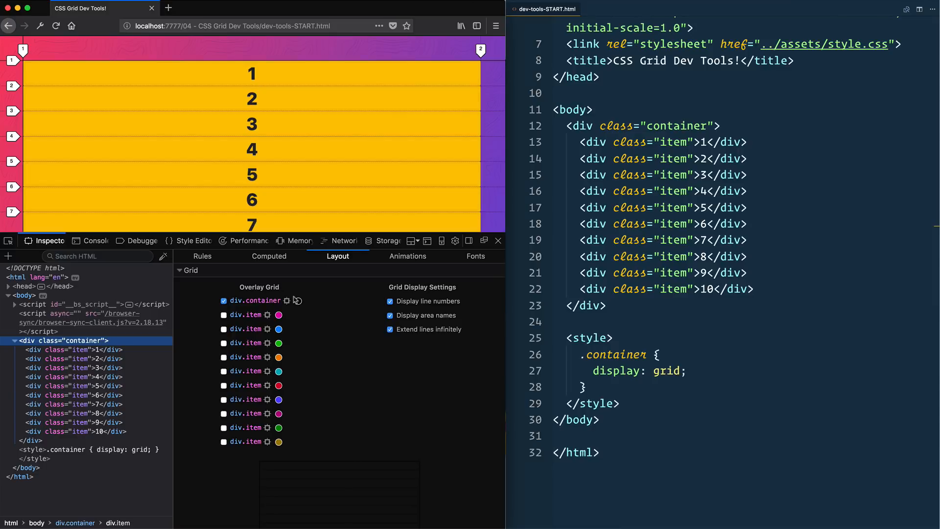
mouse_move(353, 301)
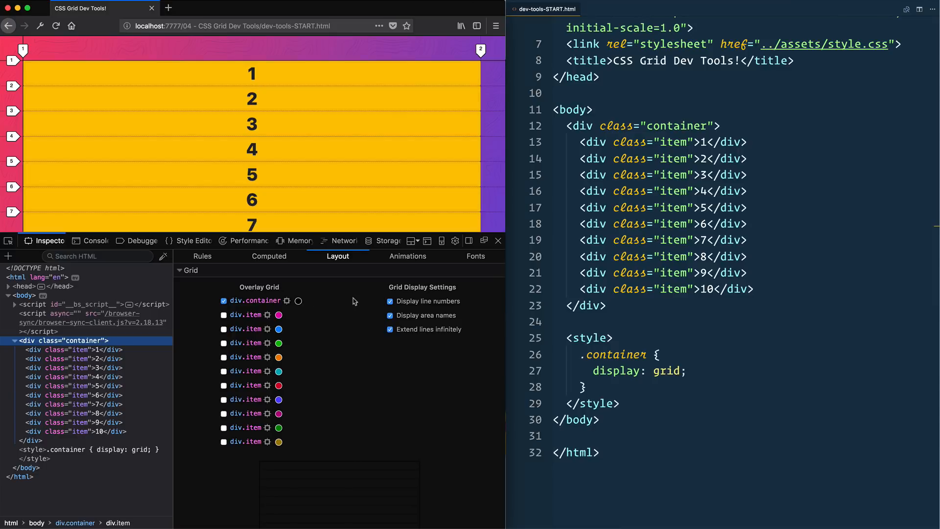
mouse_move(474, 145)
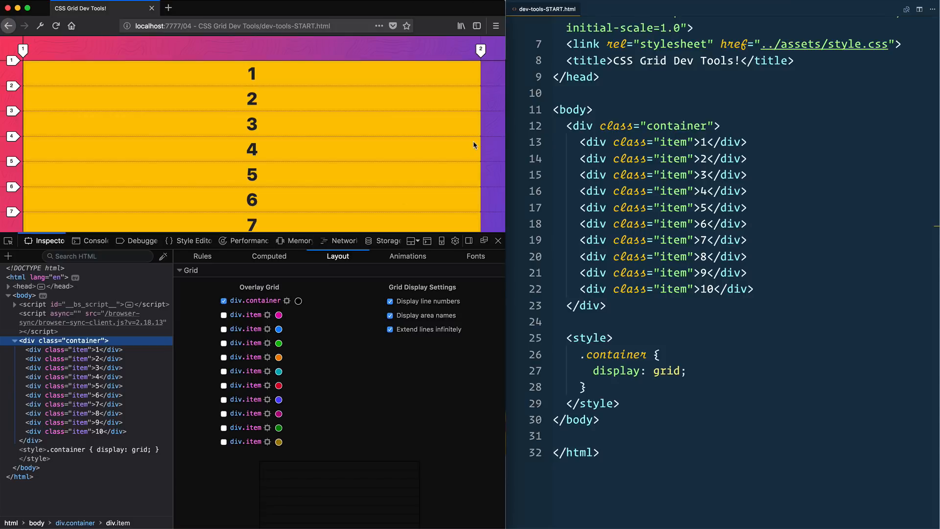
mouse_move(437, 160)
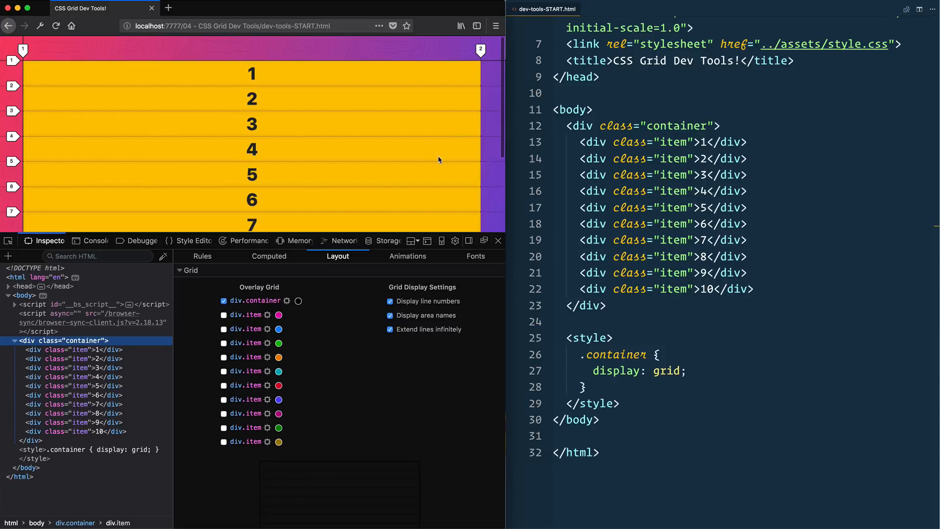
mouse_move(370, 108)
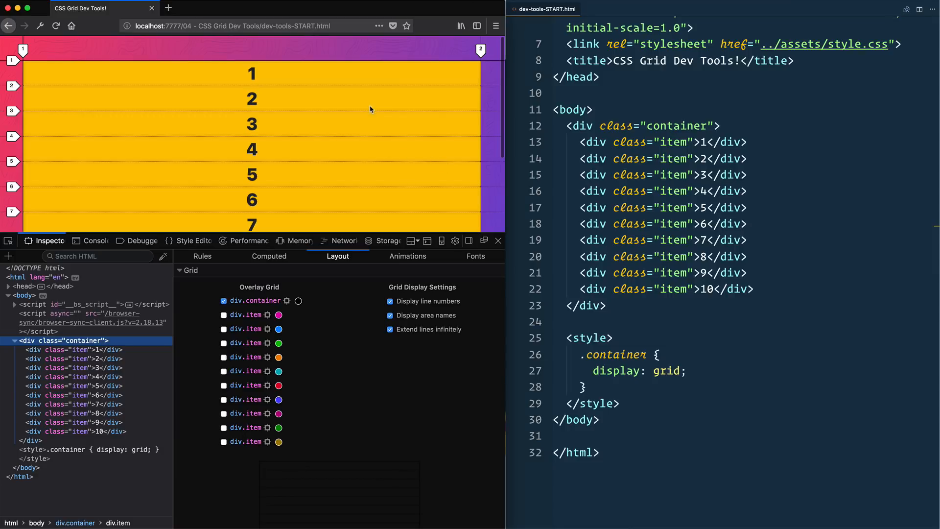
mouse_move(377, 87)
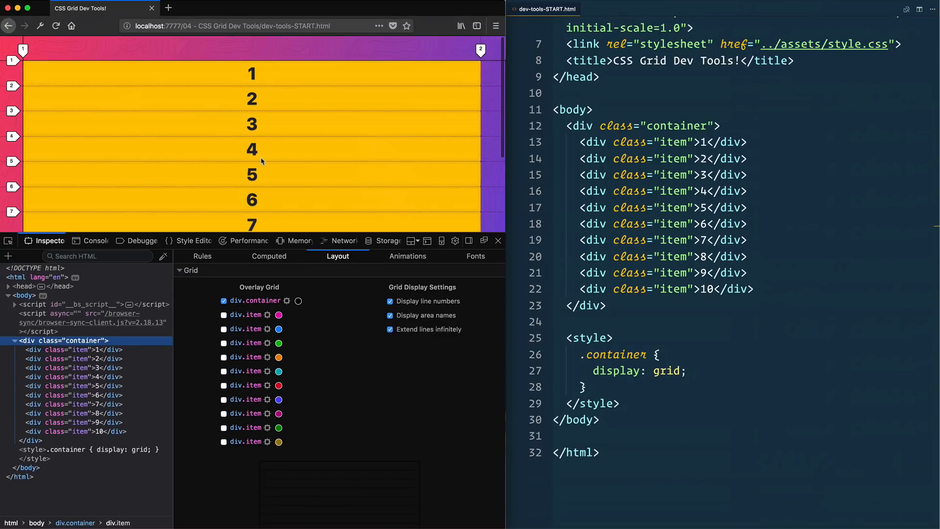
mouse_move(278, 180)
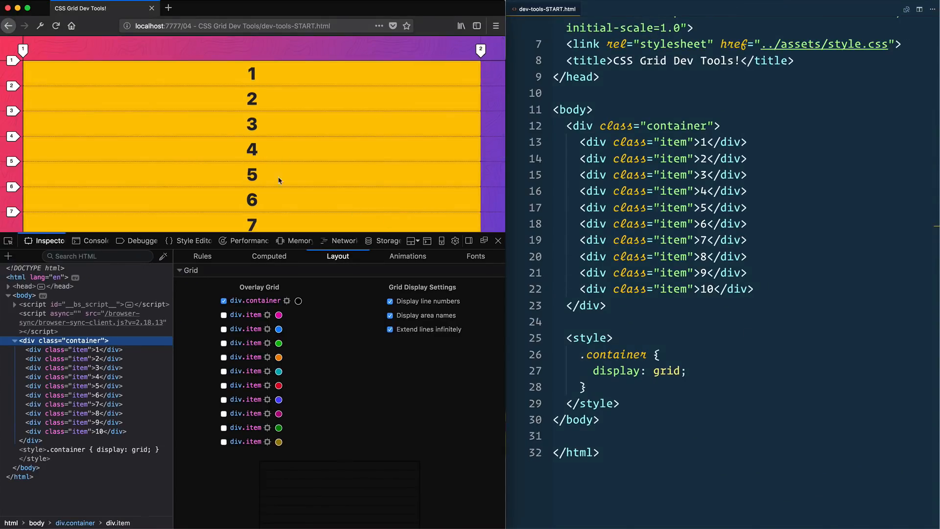
mouse_move(288, 241)
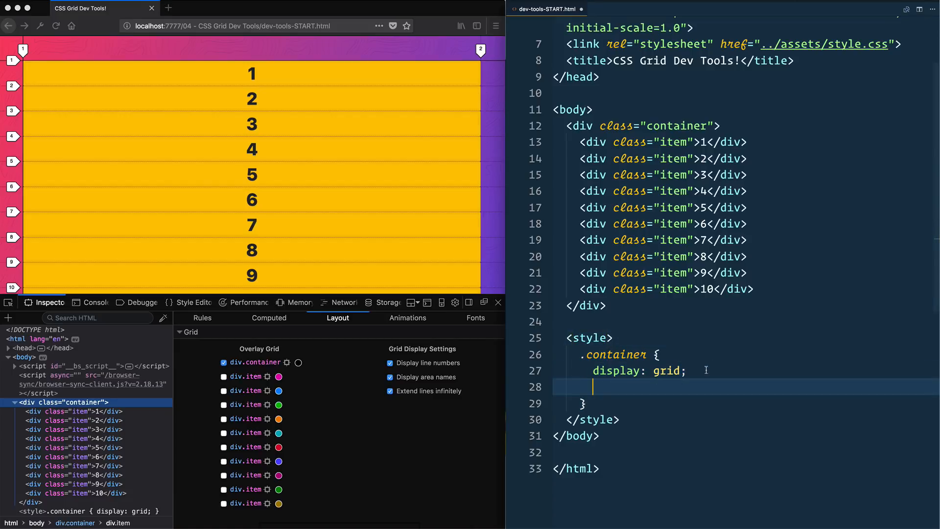
mouse_move(58, 110)
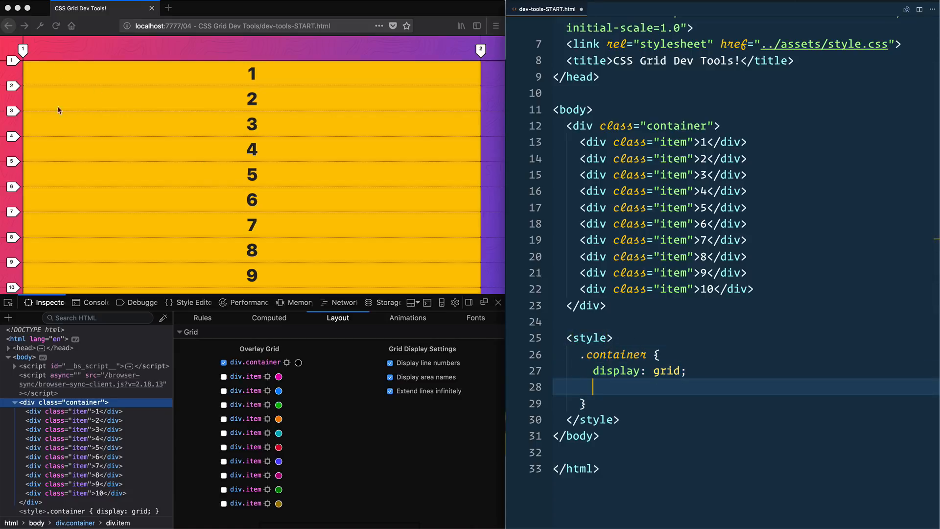
text(grid-template-columns: 100)
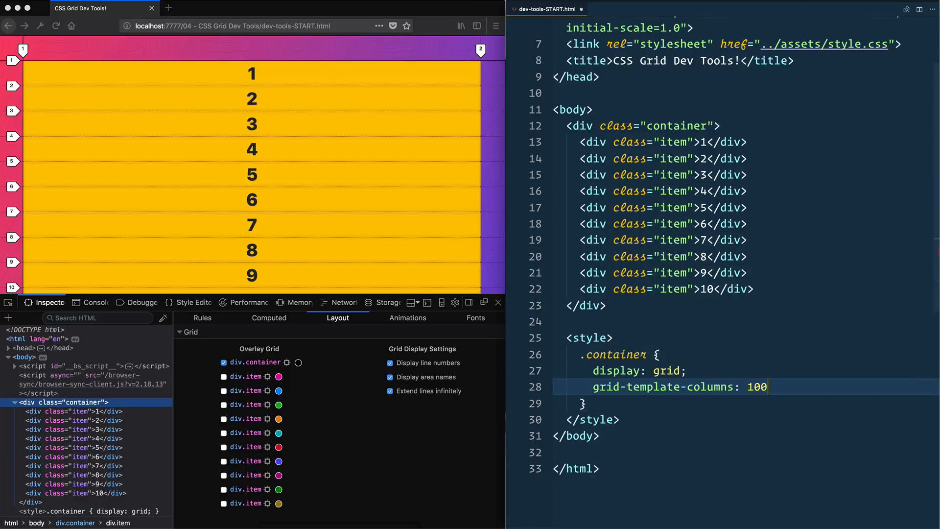
Finish the declaration so grid-template-columns reads 100px 200px.
text(px 200p)
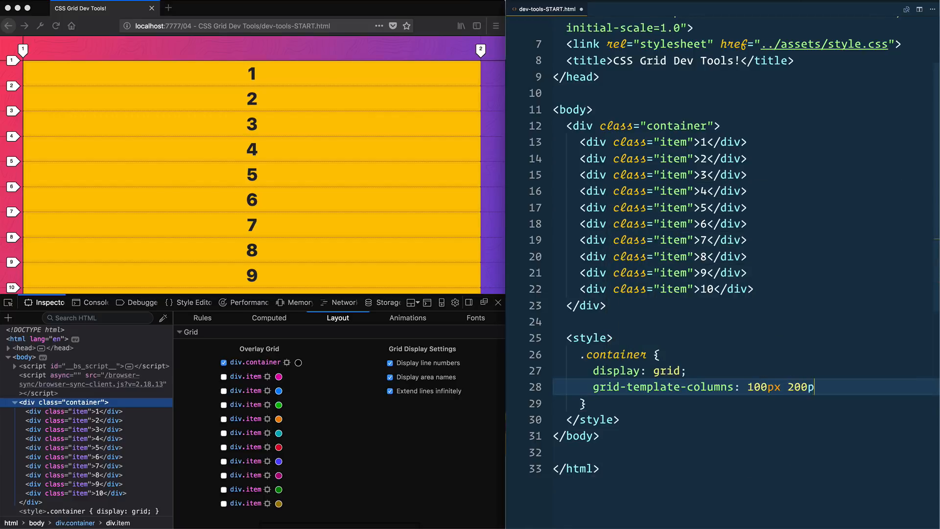
text(x;)
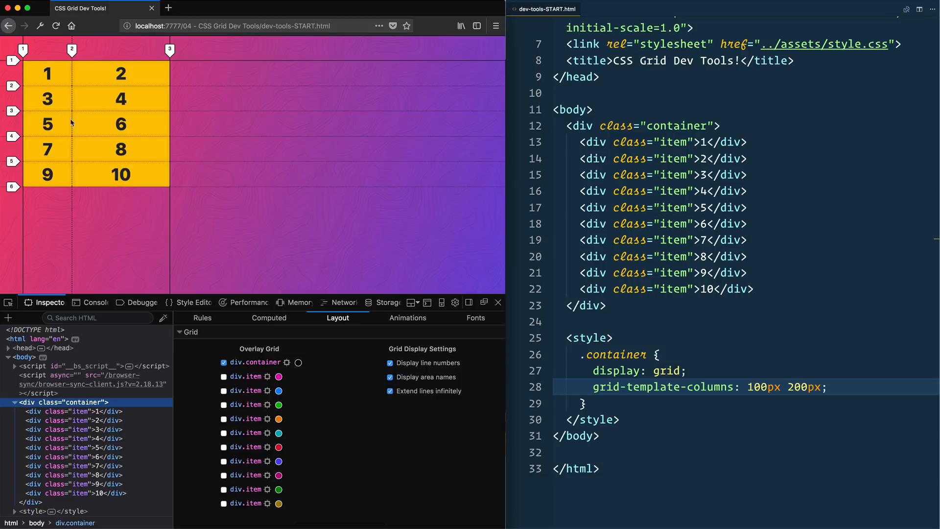
mouse_move(101, 239)
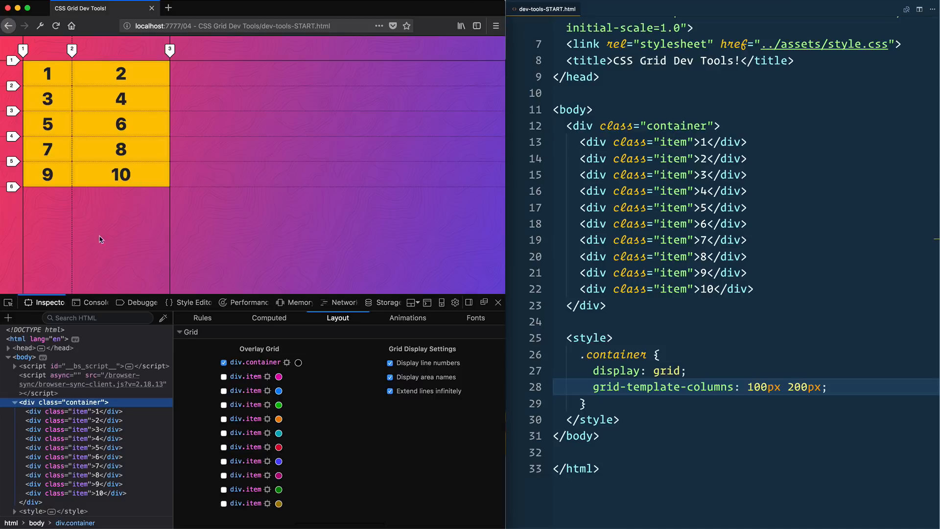
mouse_move(25, 63)
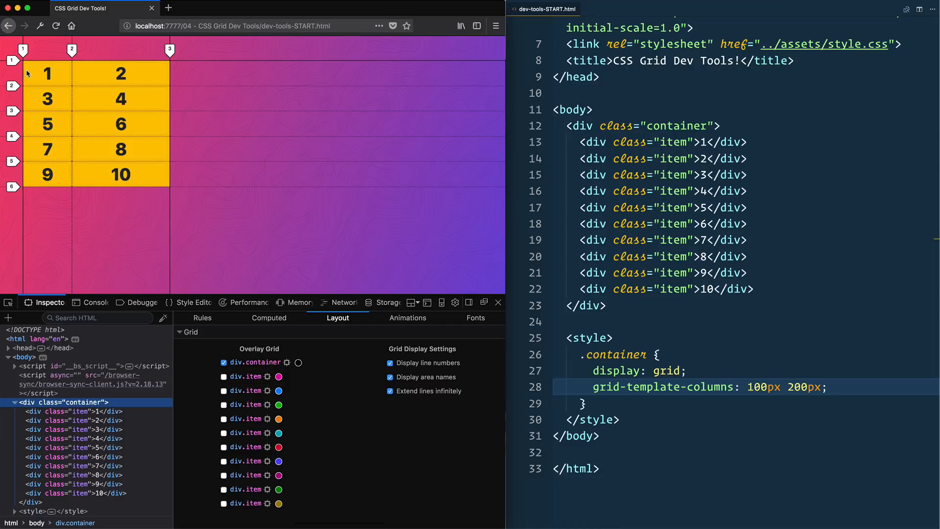
mouse_move(26, 76)
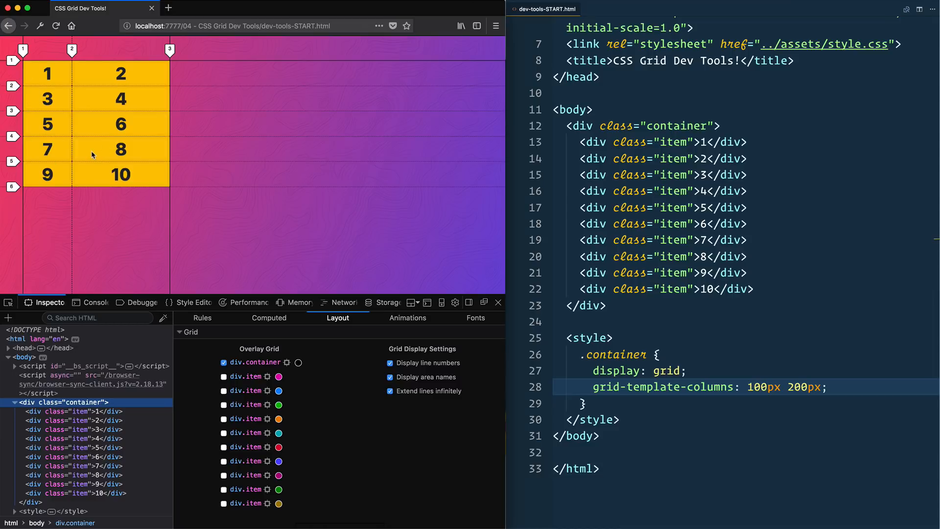
mouse_move(90, 142)
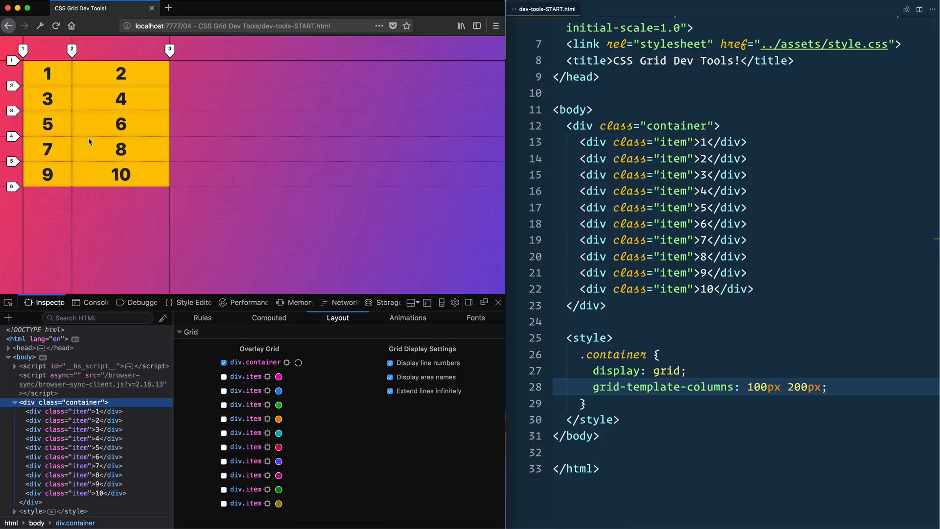
mouse_move(45, 53)
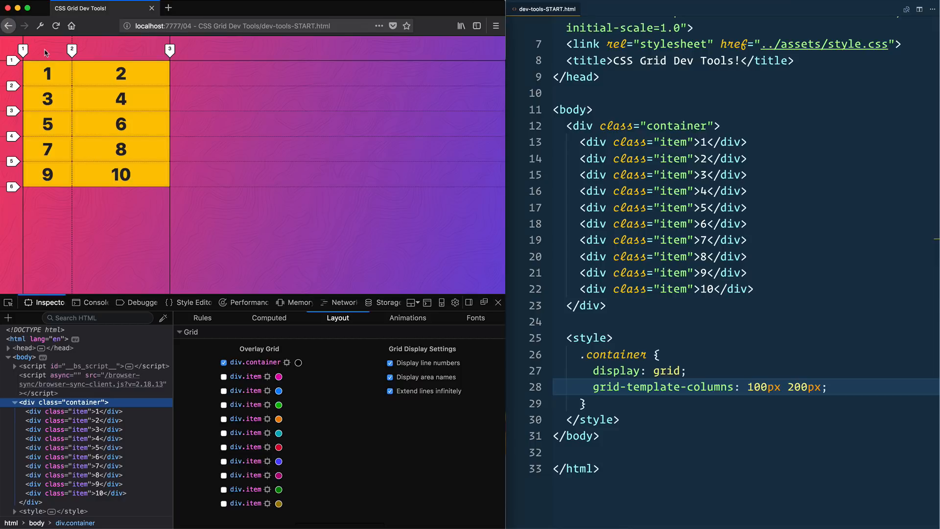
mouse_move(31, 114)
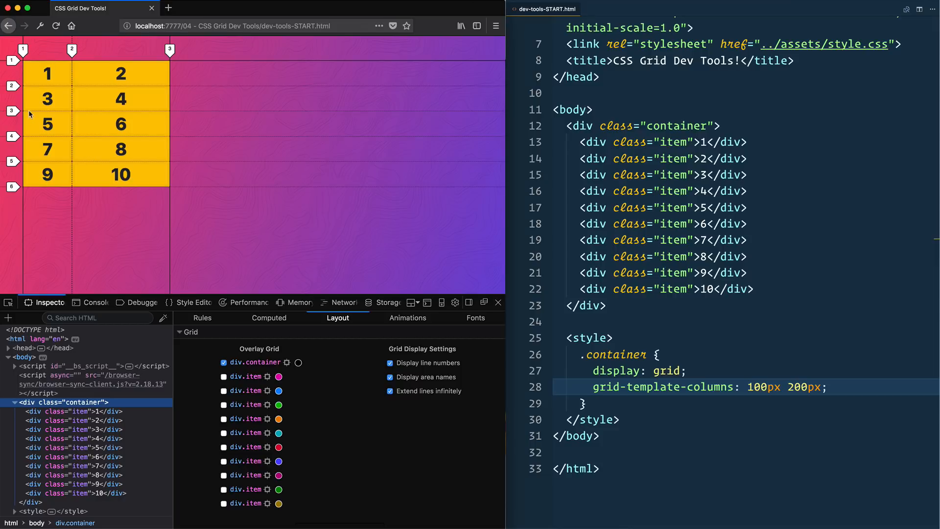
mouse_move(76, 59)
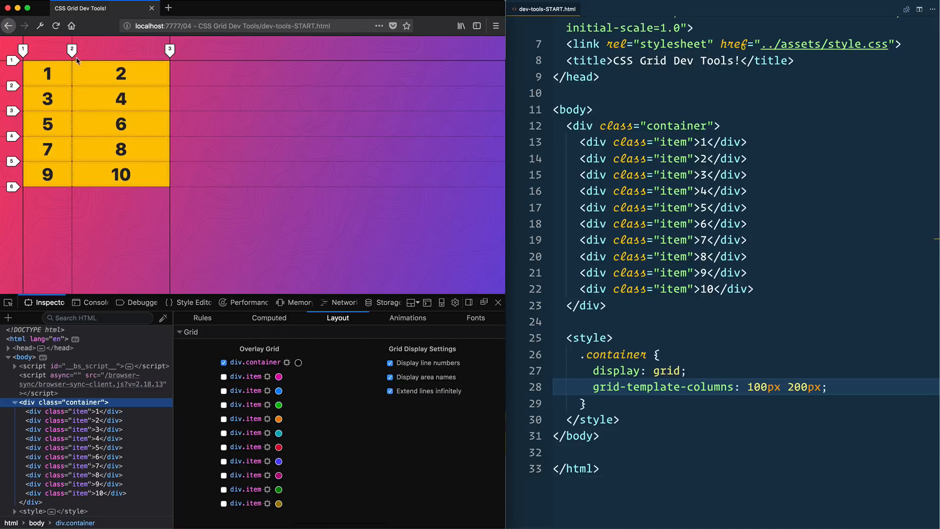
mouse_move(56, 73)
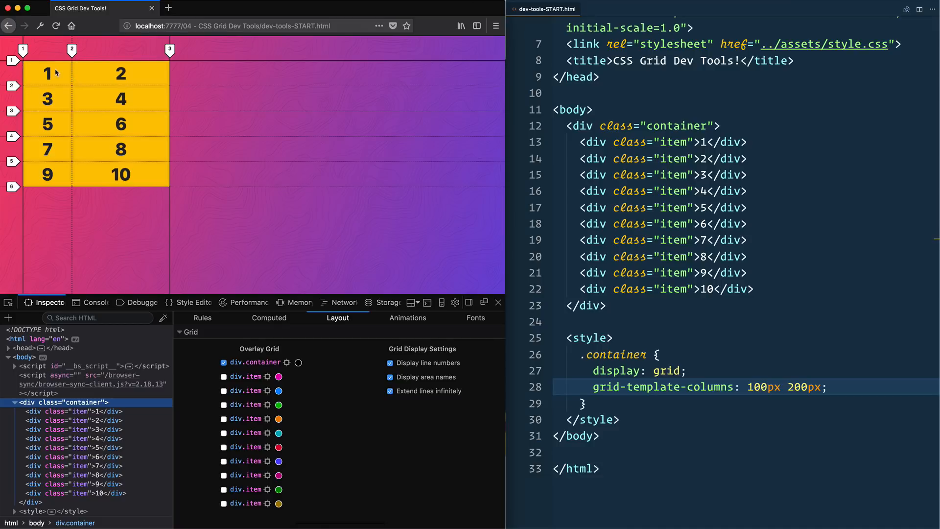
mouse_move(98, 71)
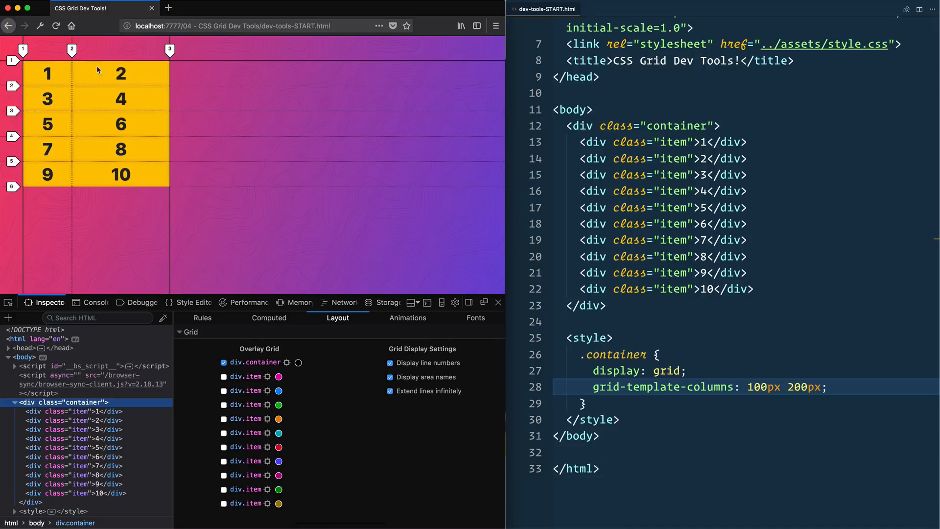
mouse_move(23, 82)
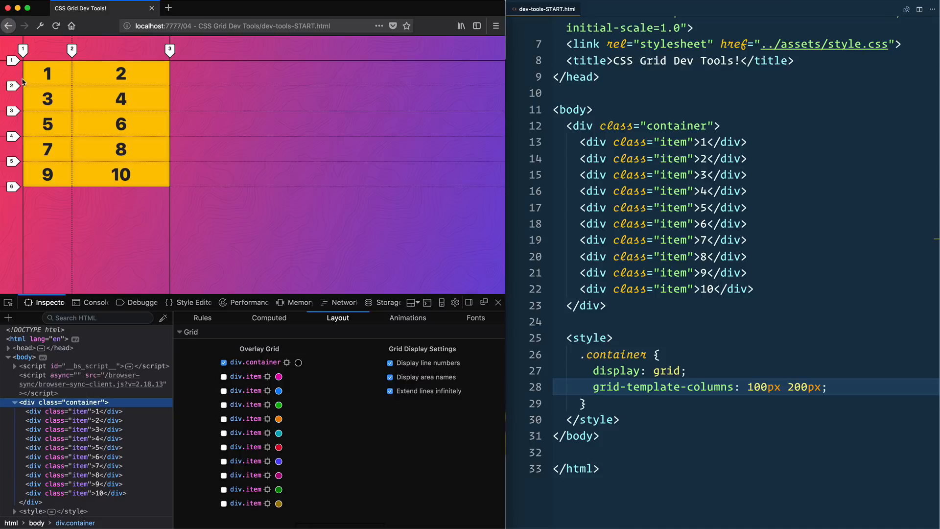
mouse_move(153, 270)
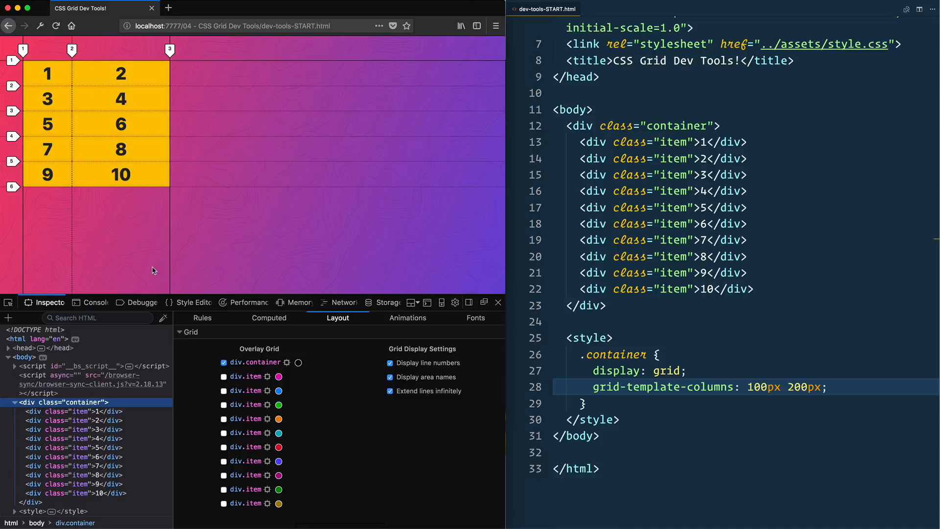
mouse_move(37, 87)
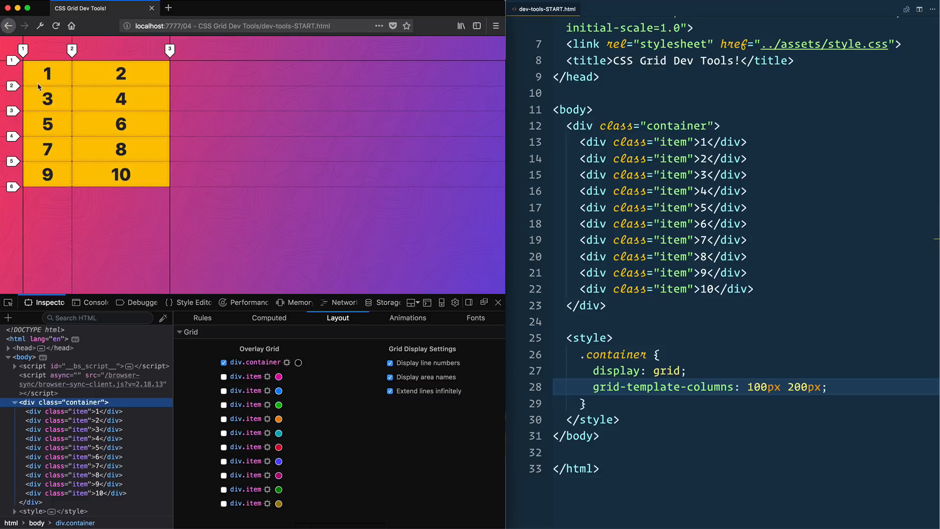
mouse_move(194, 95)
text(grid-gap: 20px;)
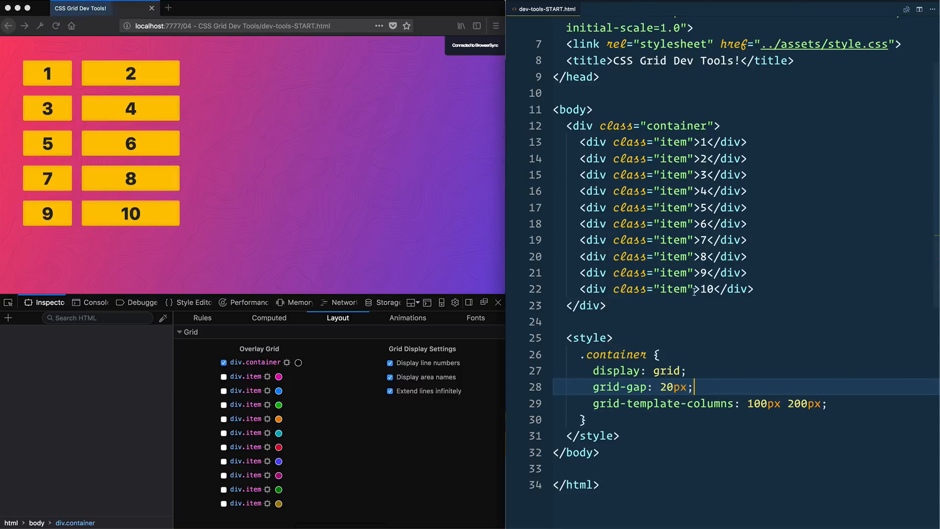
Re-enable the container's grid overlay to outline the new 20px gaps.
click(223, 362)
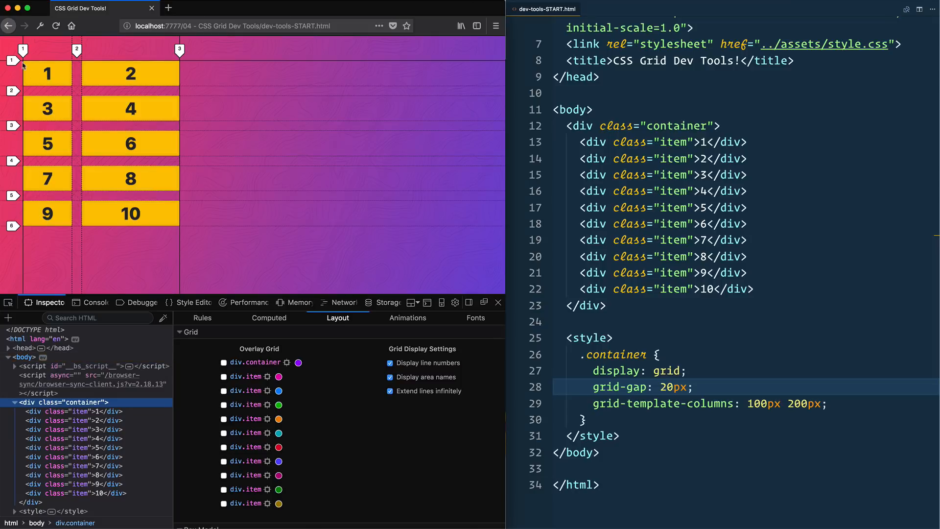
mouse_move(252, 145)
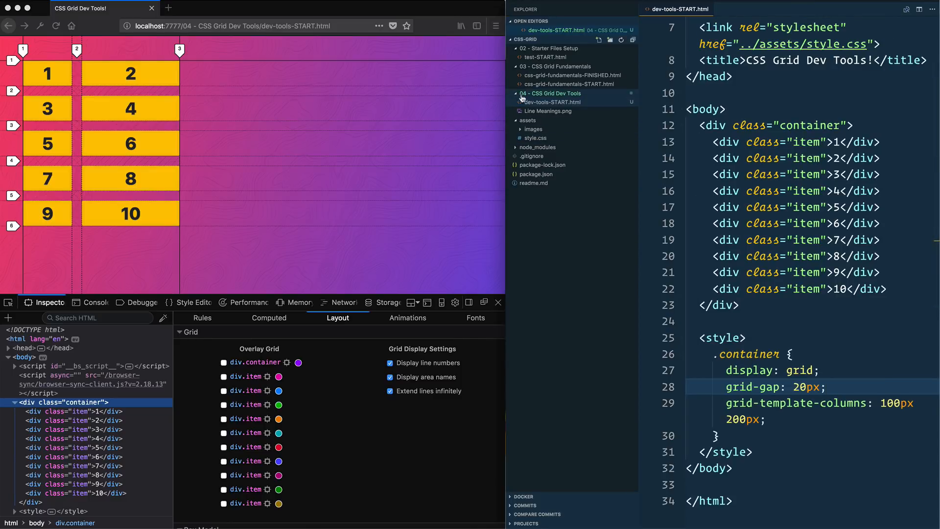
mouse_move(573, 116)
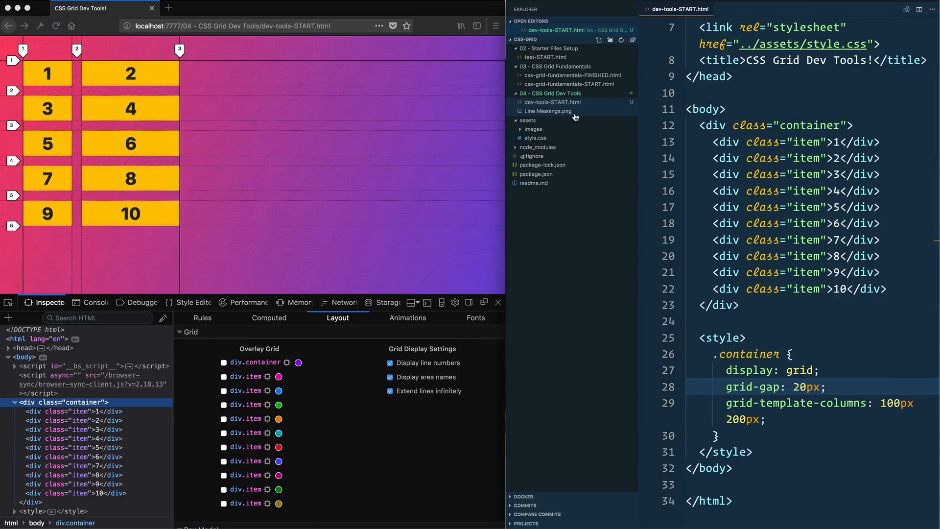
View Line Meanings.png in the Explorer, then return to dev-tools-START.html.
click(547, 111)
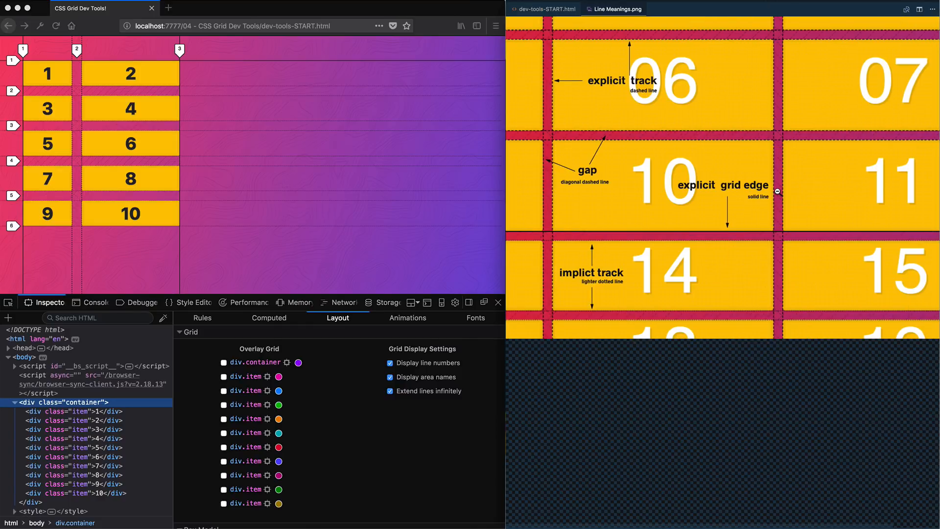
mouse_move(621, 82)
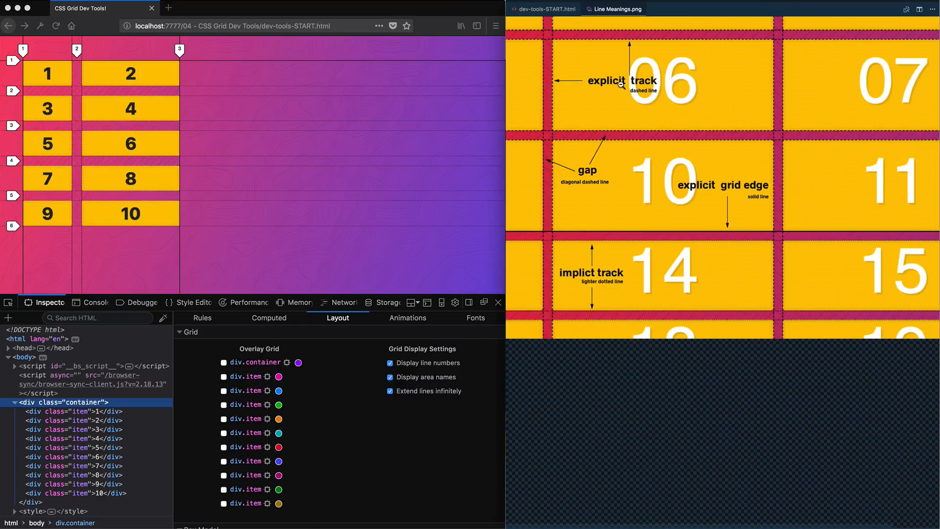
mouse_move(658, 98)
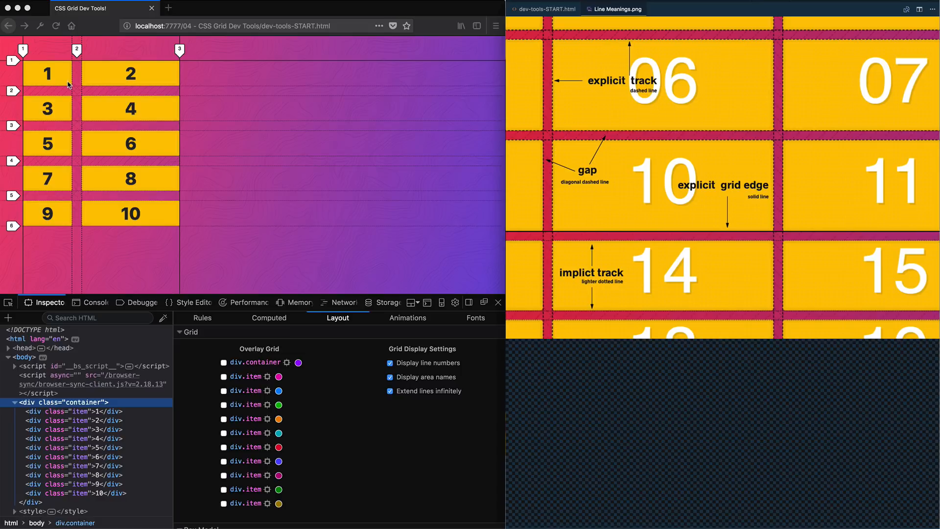
mouse_move(30, 174)
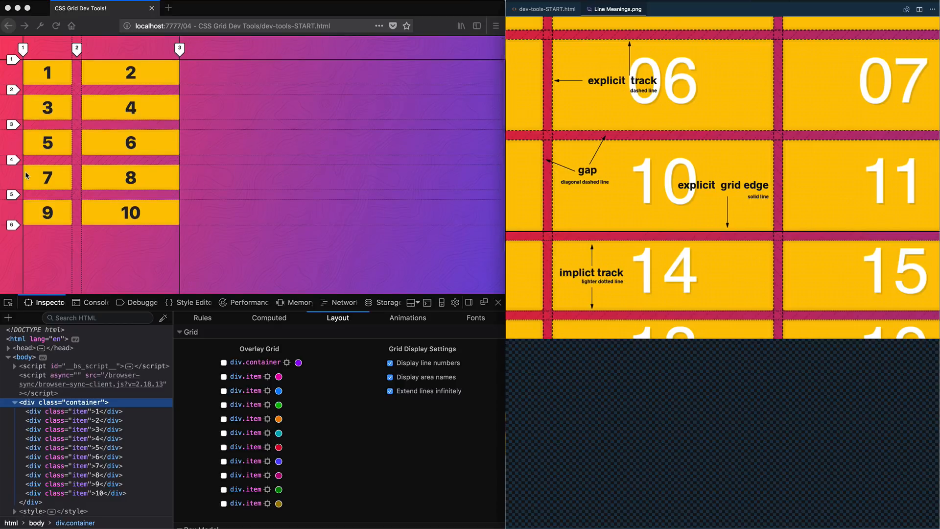
mouse_move(95, 89)
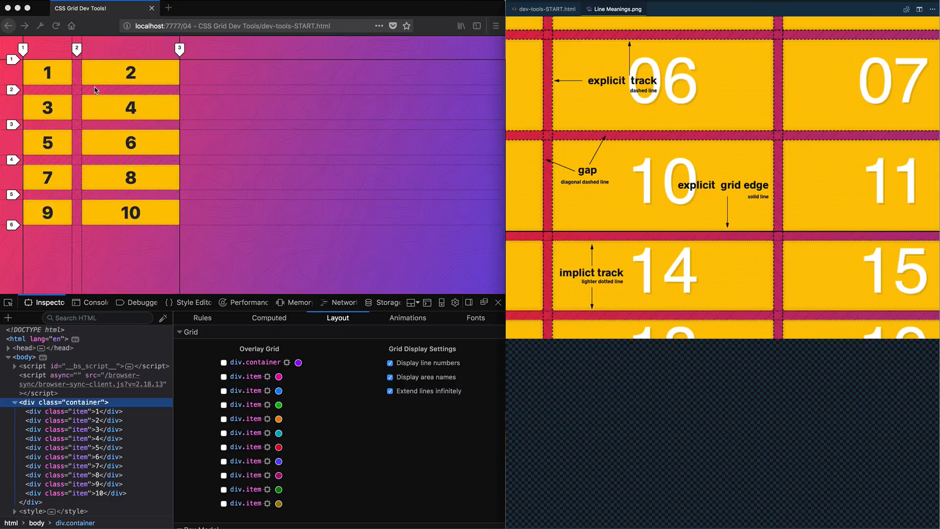
mouse_move(143, 91)
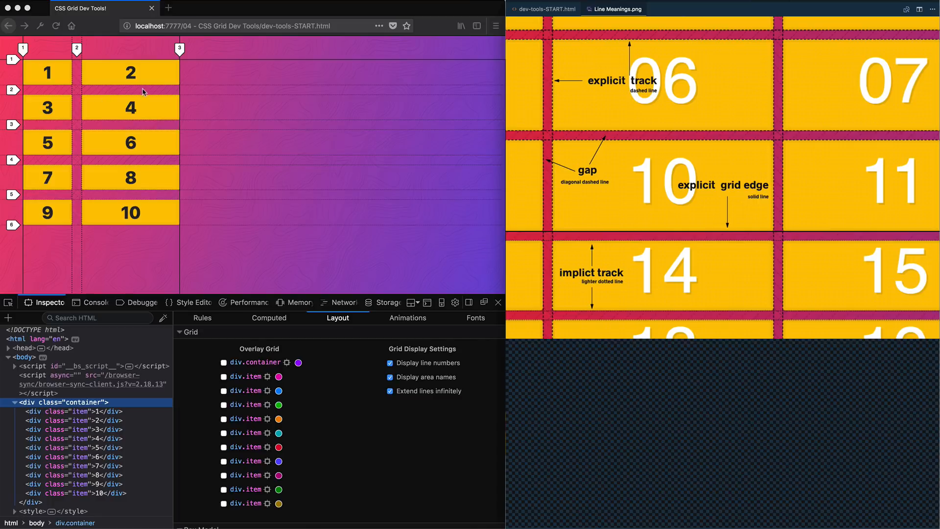
mouse_move(636, 59)
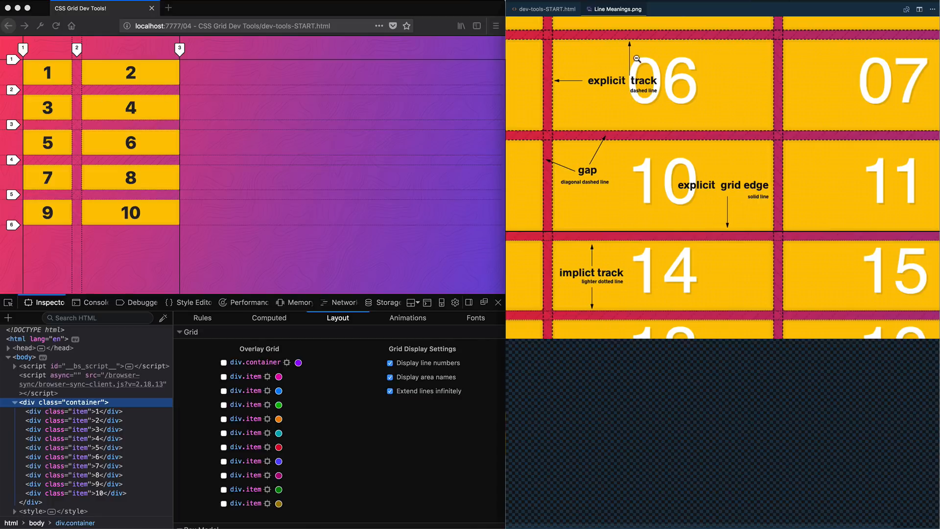
mouse_move(634, 96)
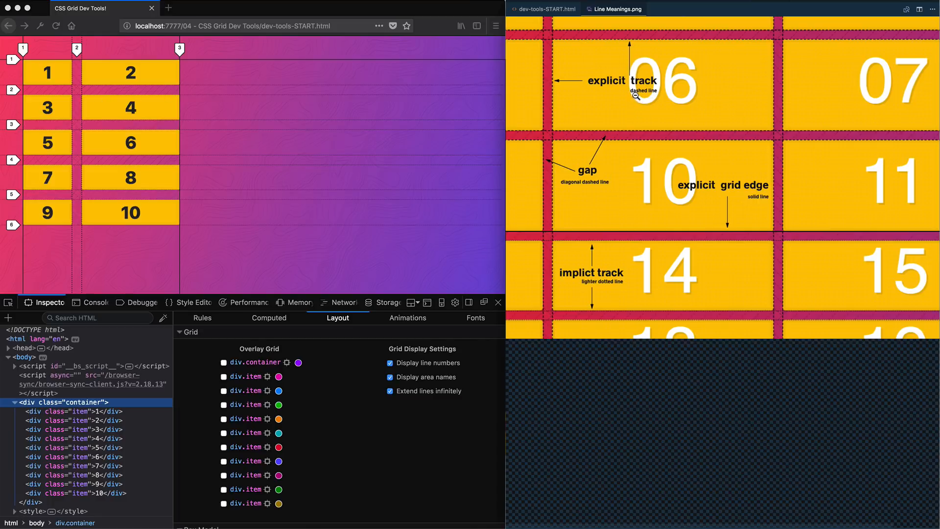
mouse_move(96, 93)
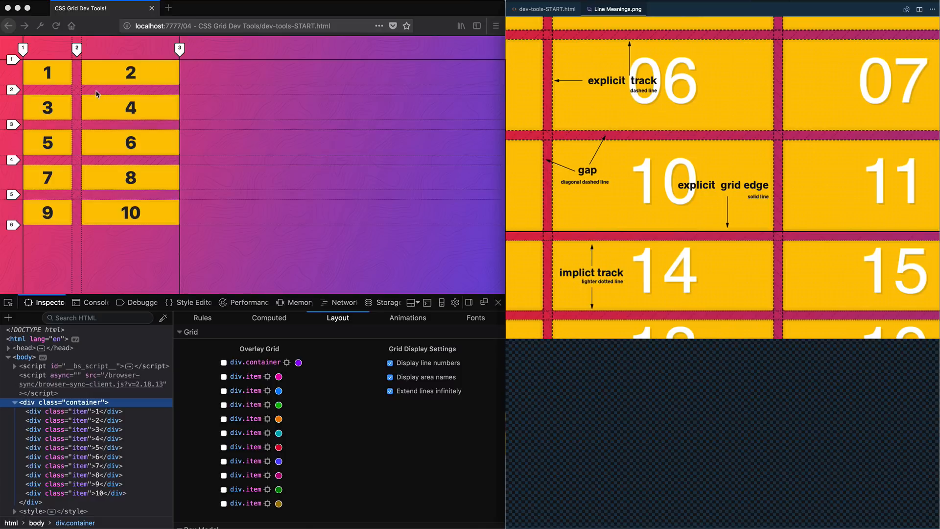
mouse_move(642, 375)
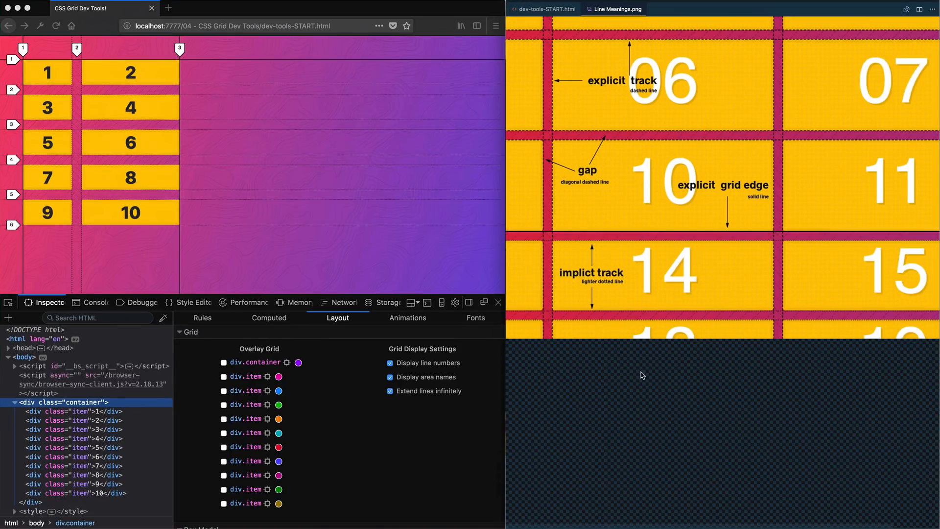
click(545, 9)
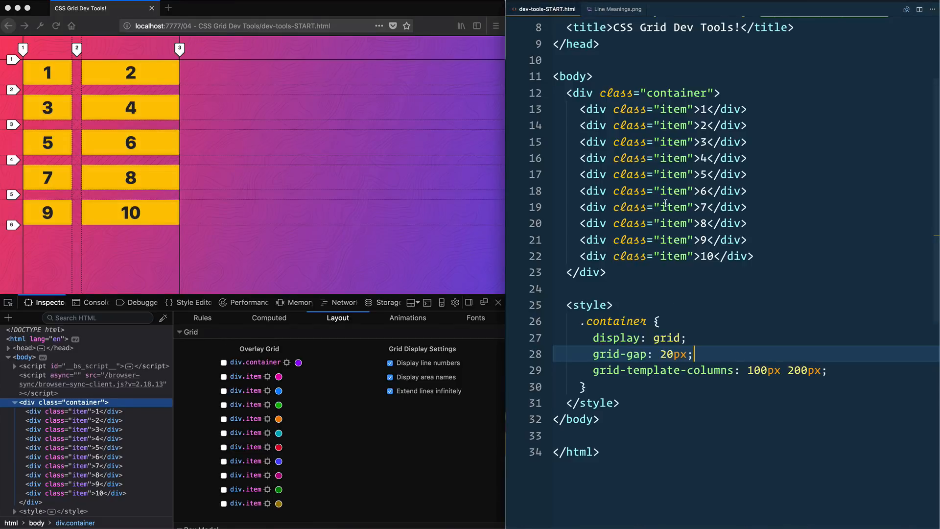
mouse_move(663, 370)
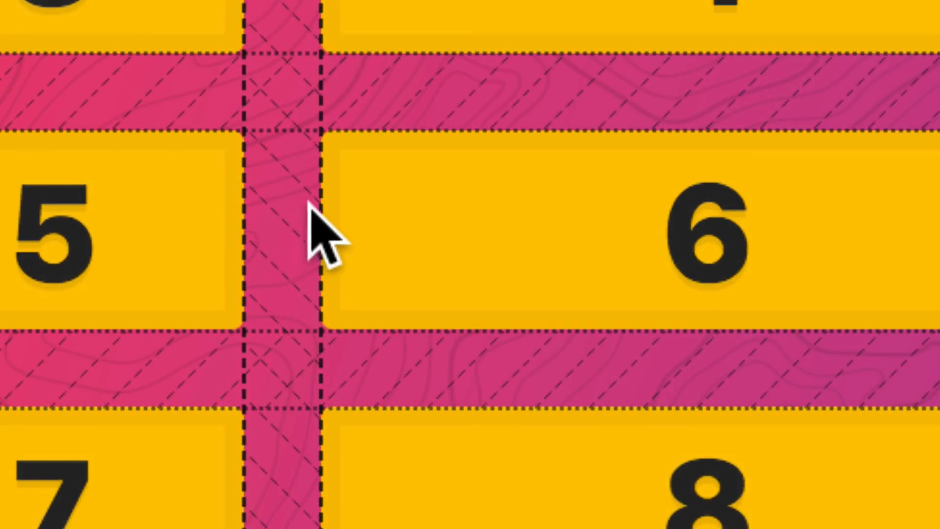
mouse_move(324, 266)
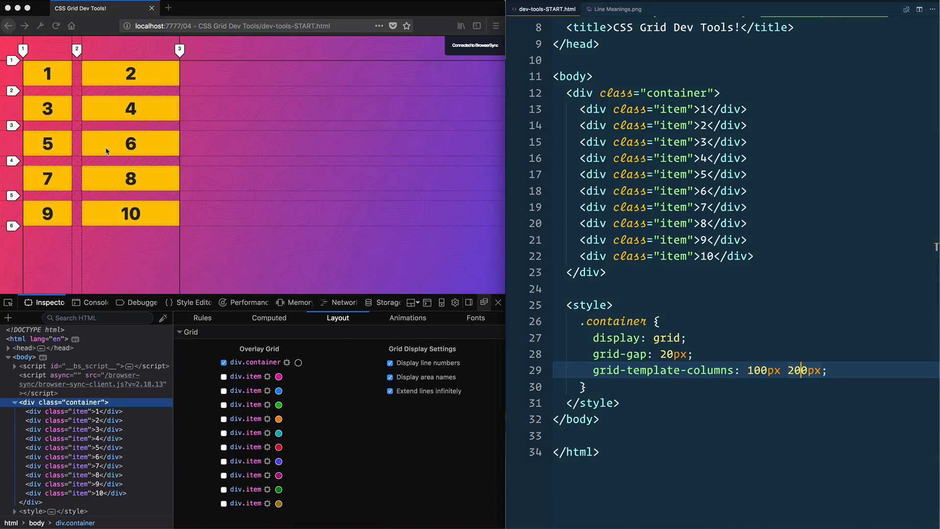
mouse_move(265, 194)
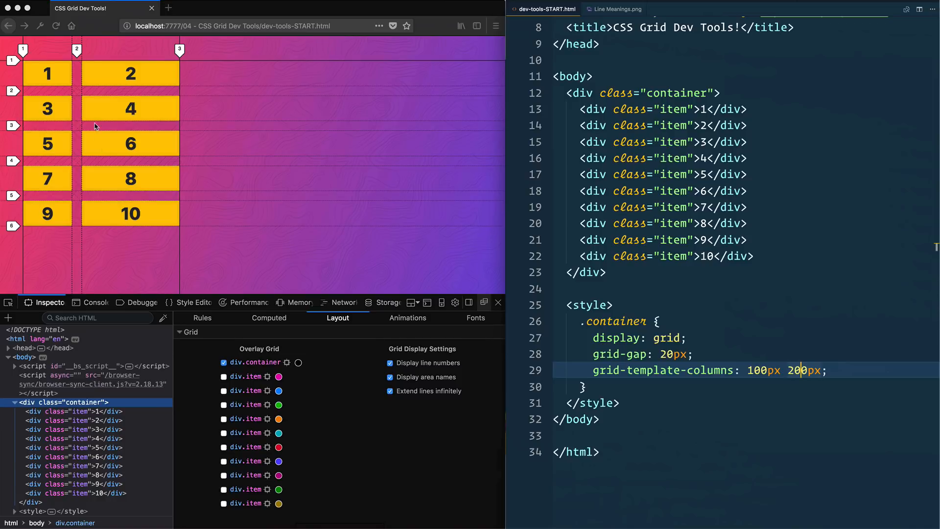
mouse_move(148, 154)
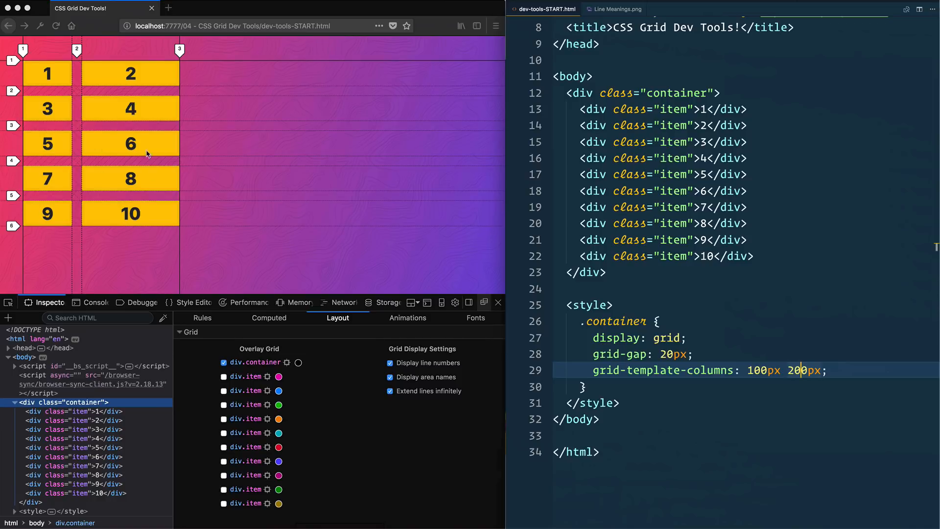
mouse_move(272, 240)
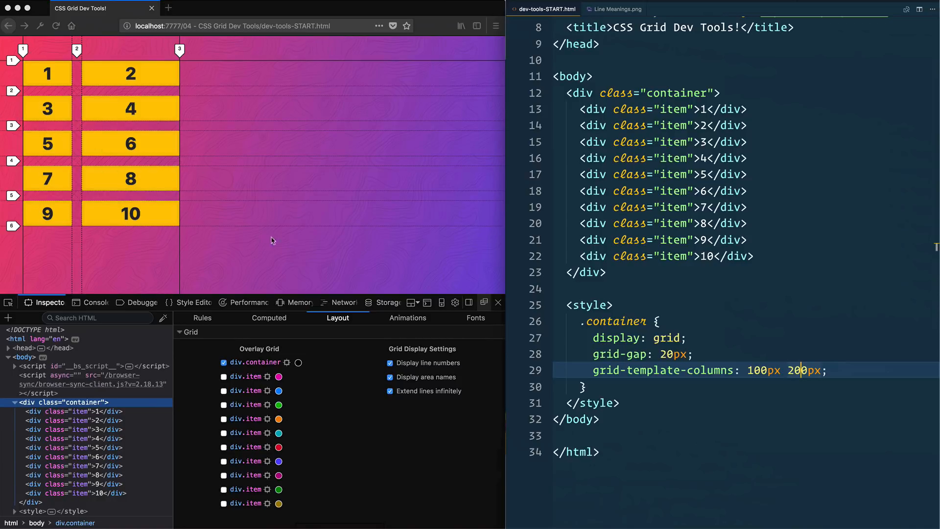